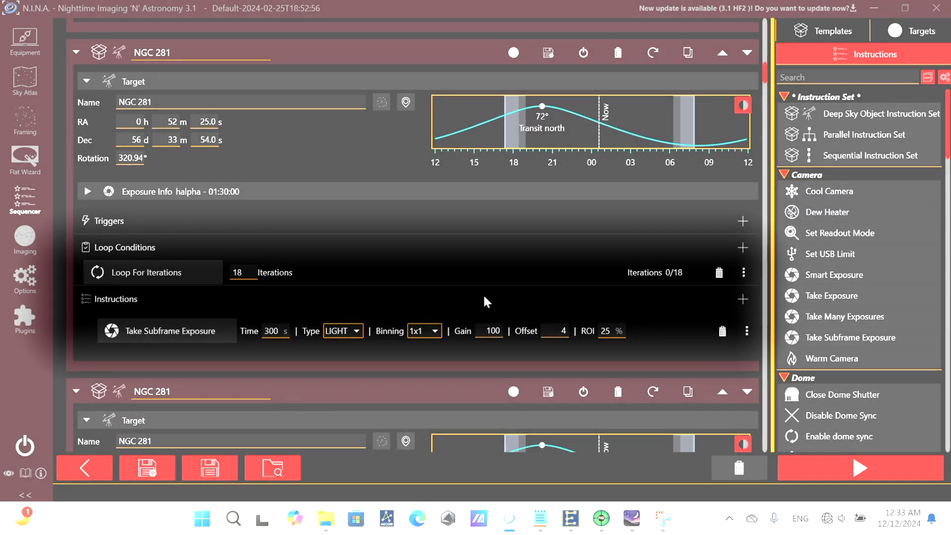
pyautogui.moveTo(563, 302)
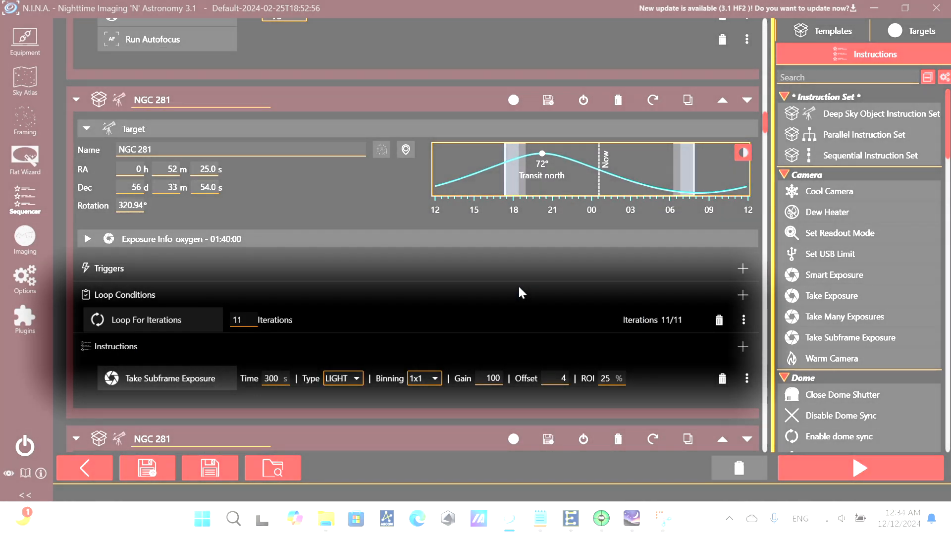
# Start an autofocus run on the Imaging screen with the red filter active
pyautogui.scroll(-3)
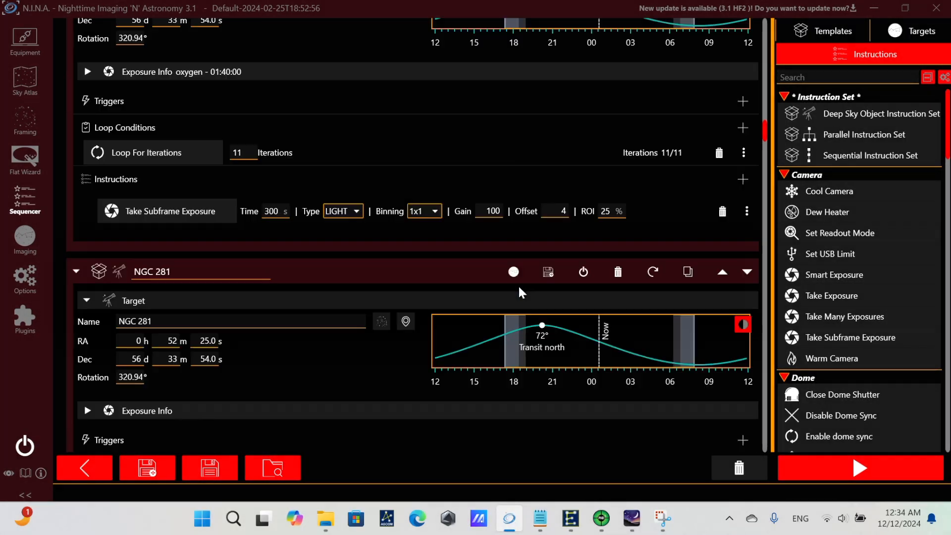
pyautogui.scroll(-3)
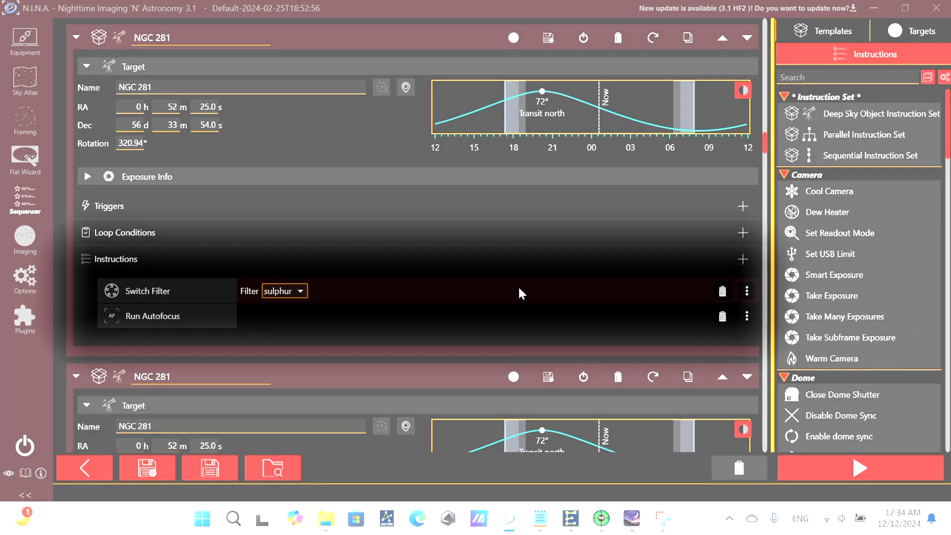
pyautogui.scroll(-3)
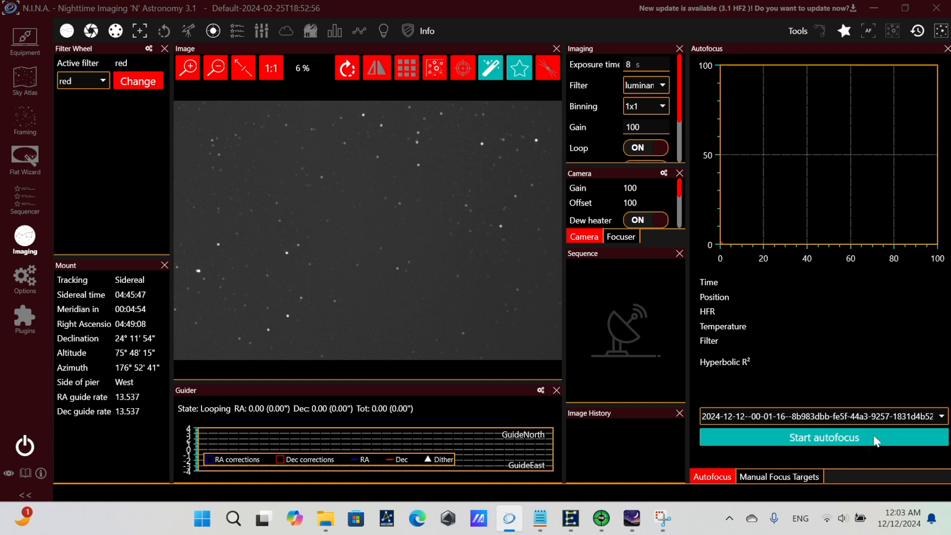
pyautogui.click(823, 437)
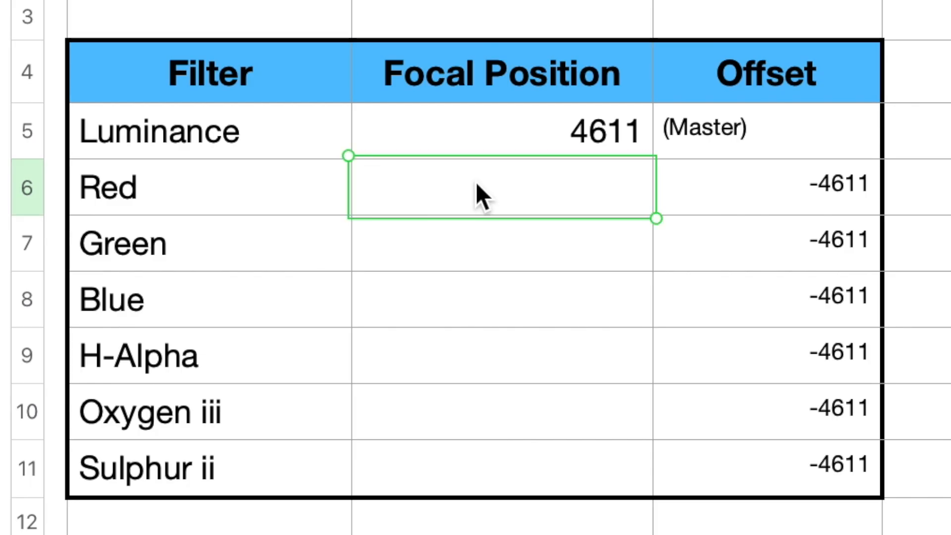
# Enter Red's focal position 4601 (offset -10) and Green's 4619 in the offset table
pyautogui.write('4601')
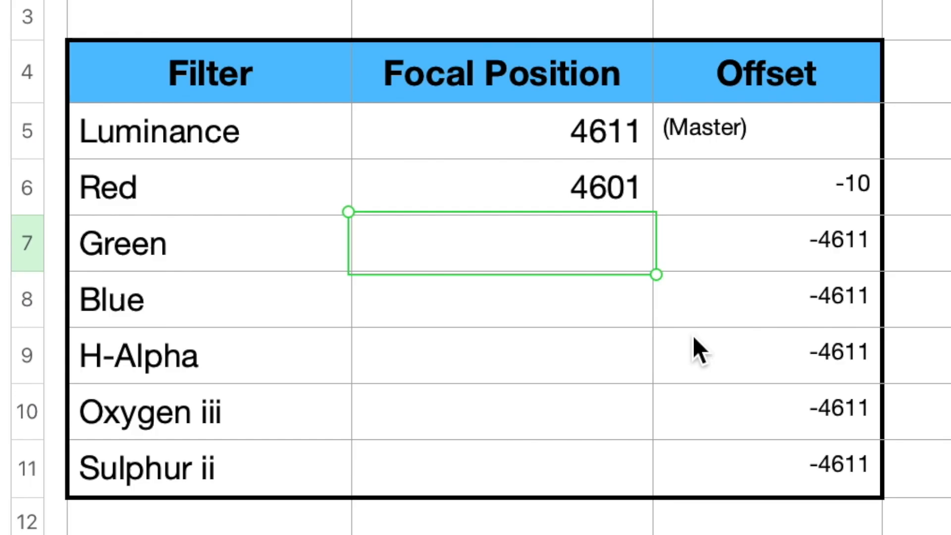
pyautogui.moveTo(510, 255)
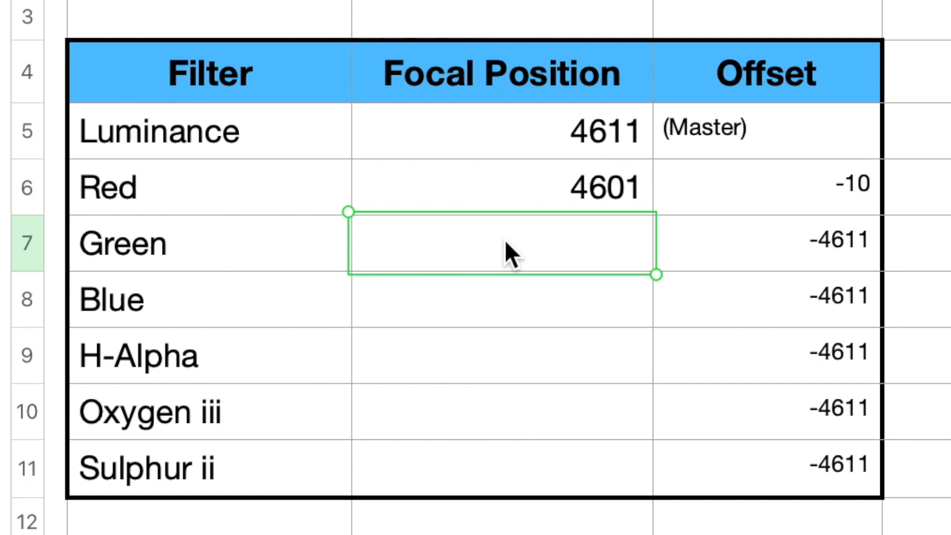
pyautogui.write('46')
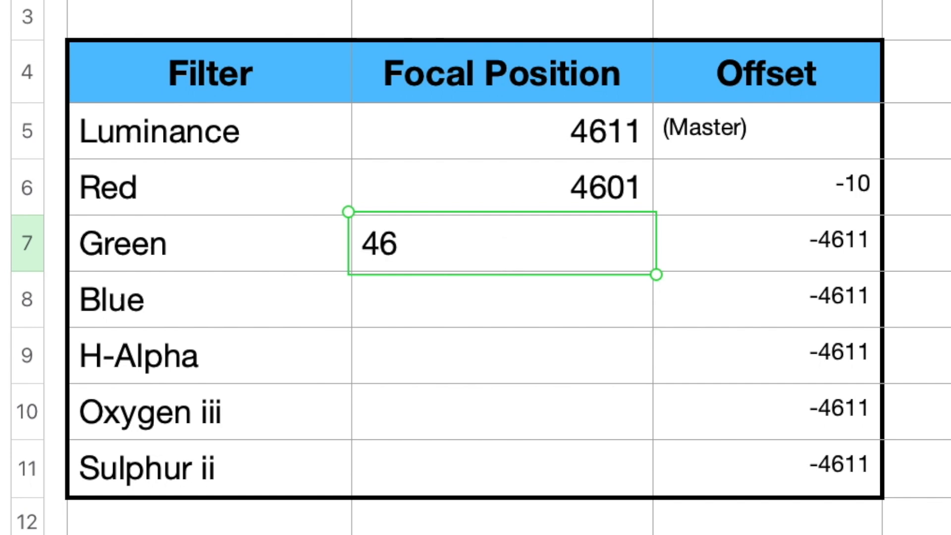
pyautogui.write('19')
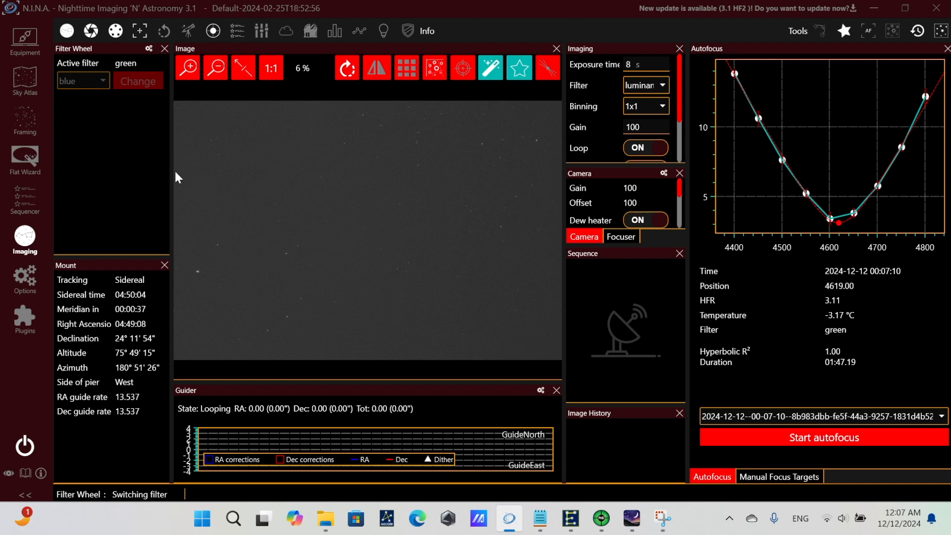
# Switch the filter wheel to blue, run autofocus, and note the resulting position 4610
pyautogui.click(138, 80)
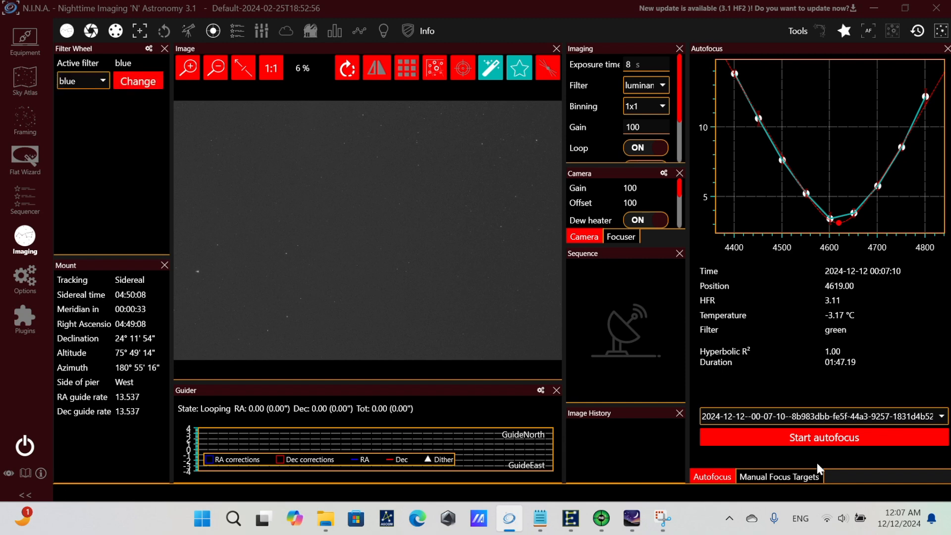
pyautogui.click(823, 437)
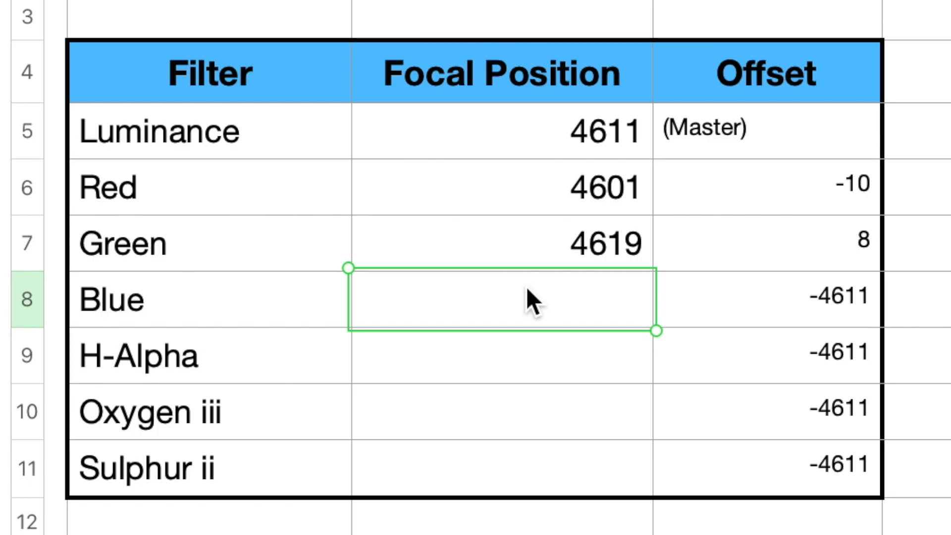
pyautogui.write('4')
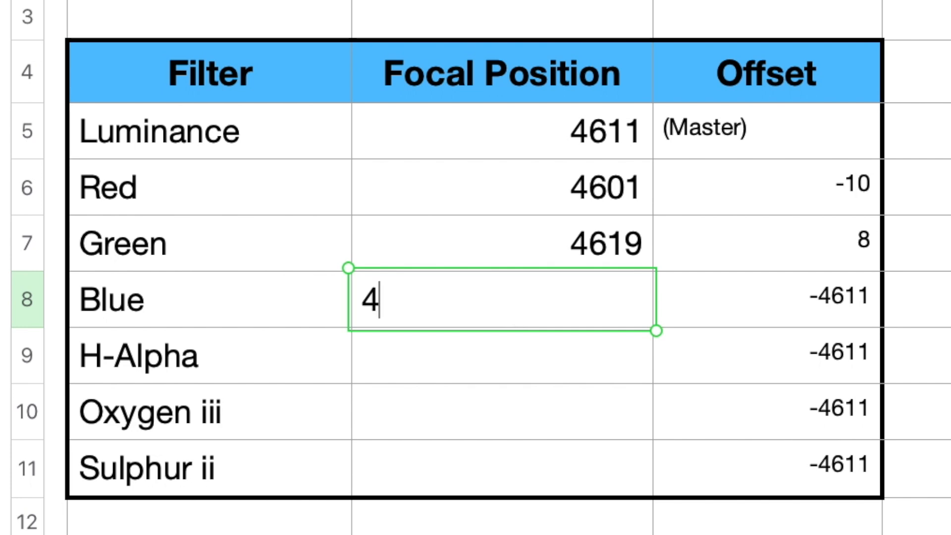
pyautogui.write('610')
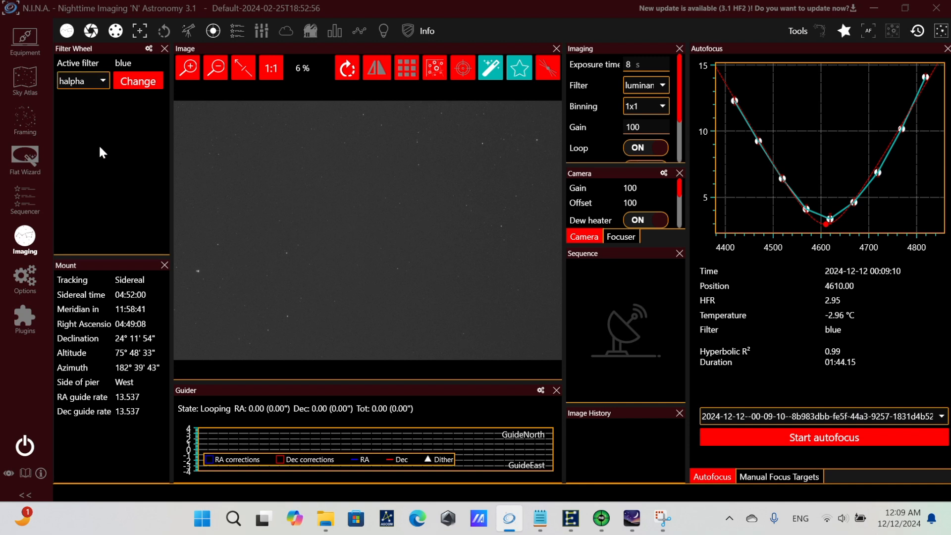
# Make halpha the active filter and start an autofocus run with it
pyautogui.click(138, 81)
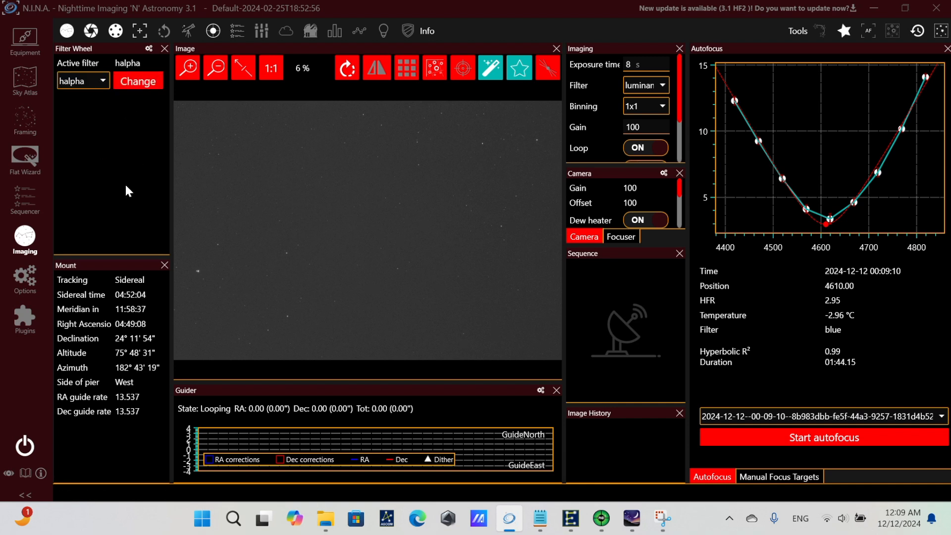
pyautogui.click(823, 437)
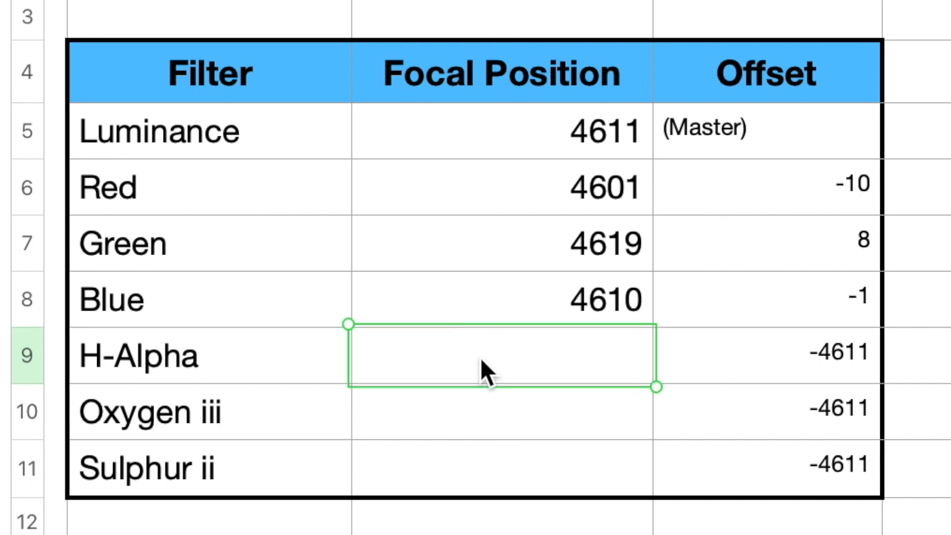
# Log Blue's focal position 4610 (offset -1) in the focus table
pyautogui.write('45')
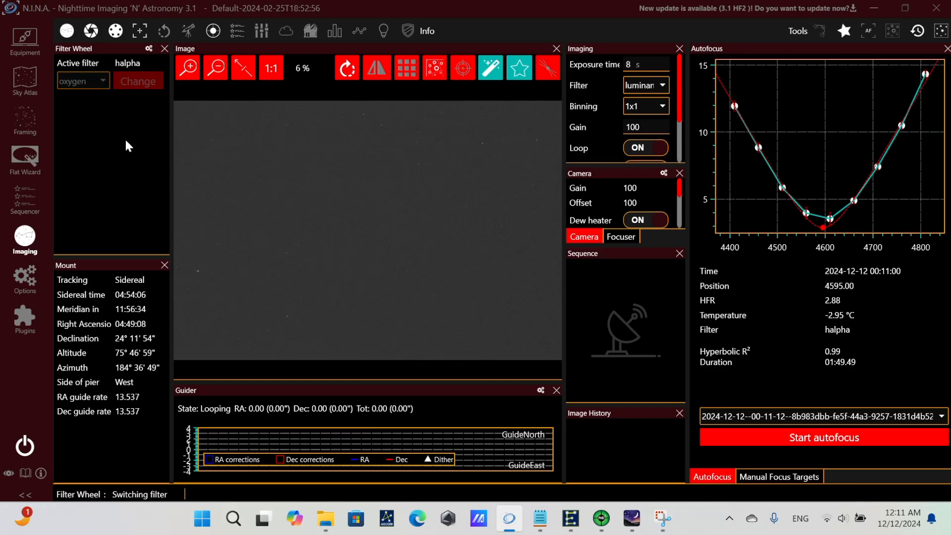
# Run autofocus with the oxygen filter in place
pyautogui.click(822, 437)
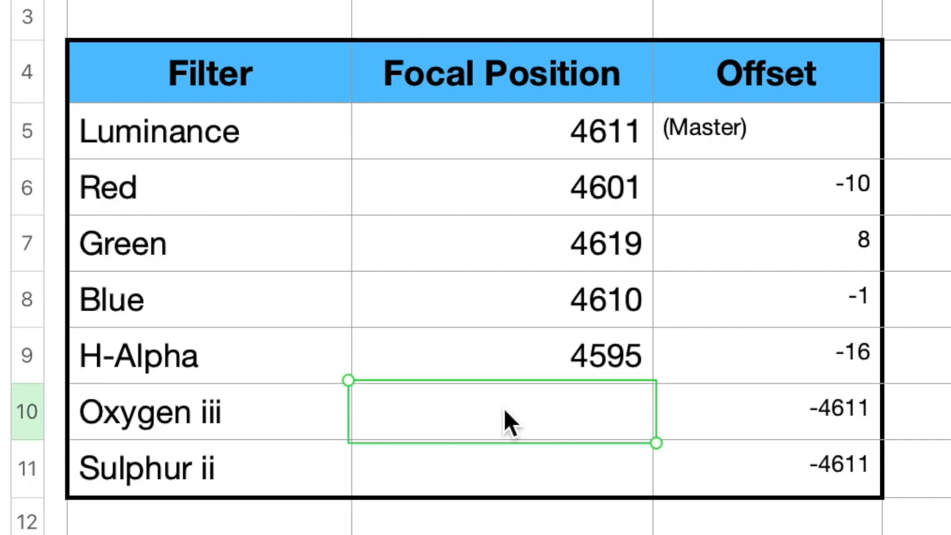
# Log H-Alpha's focal position 4595 (offset -16) in the focus table
pyautogui.write('460')
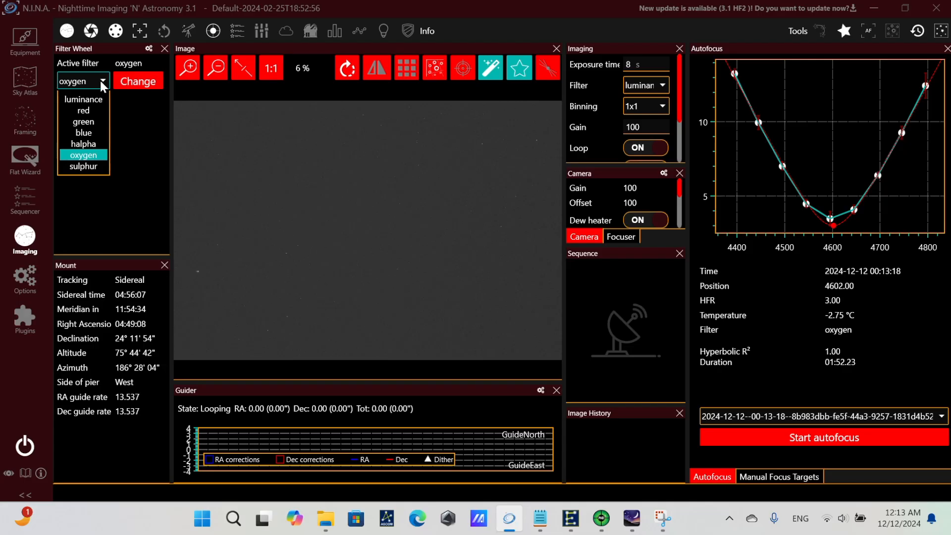
# Change the filter wheel to sulphur and start its autofocus run
pyautogui.click(83, 167)
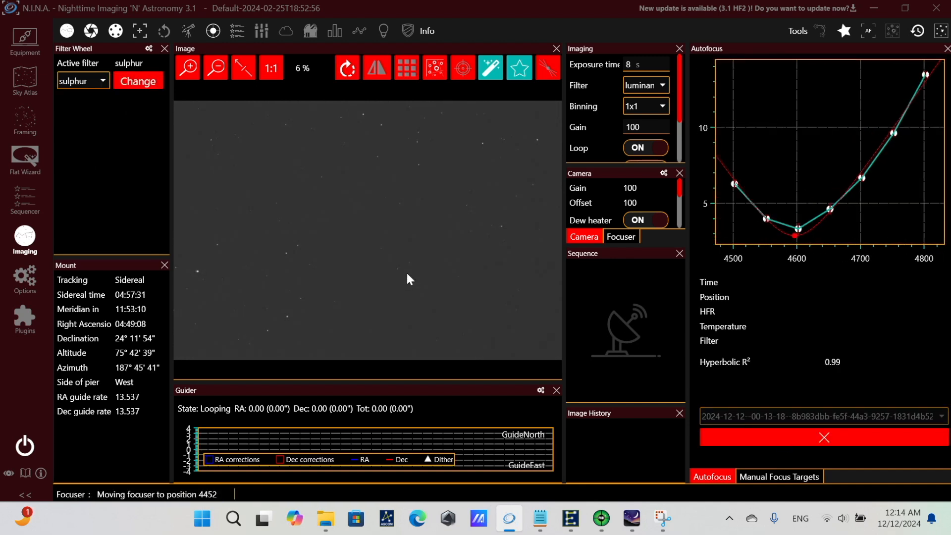
pyautogui.click(102, 80)
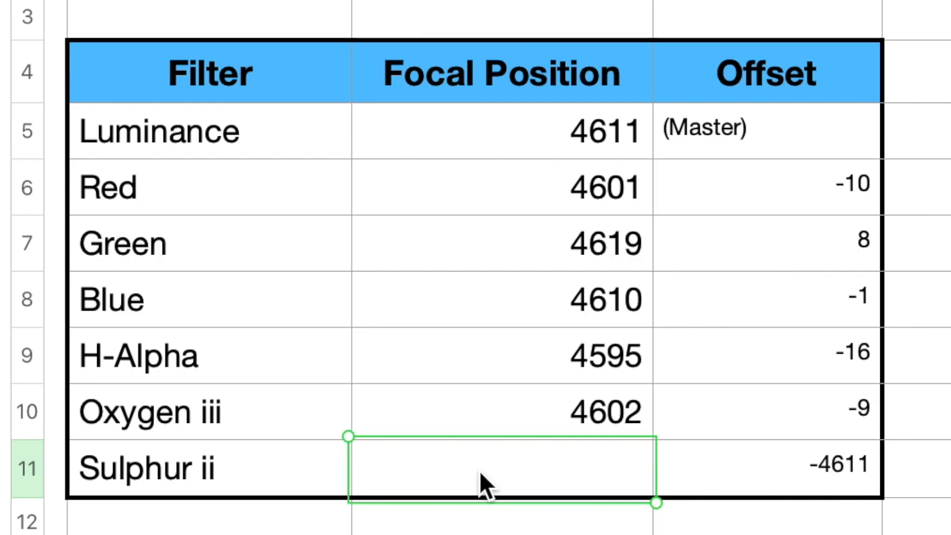
# Log Oxygen iii's focal position 4602 (offset -9) in the focus table
pyautogui.write('45')
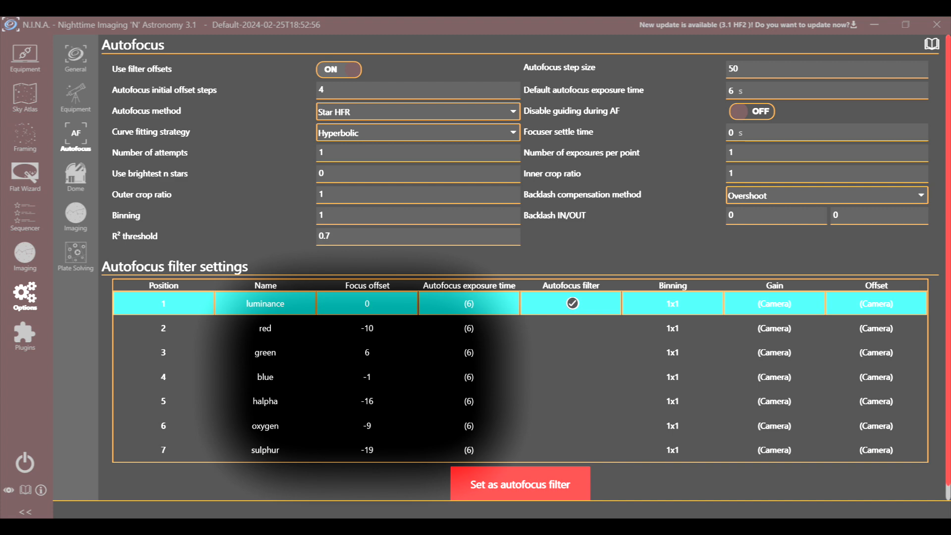
# In the Sequencer, add a Run Autofocus instruction after the dew heater step for the first M 45 target
pyautogui.click(24, 200)
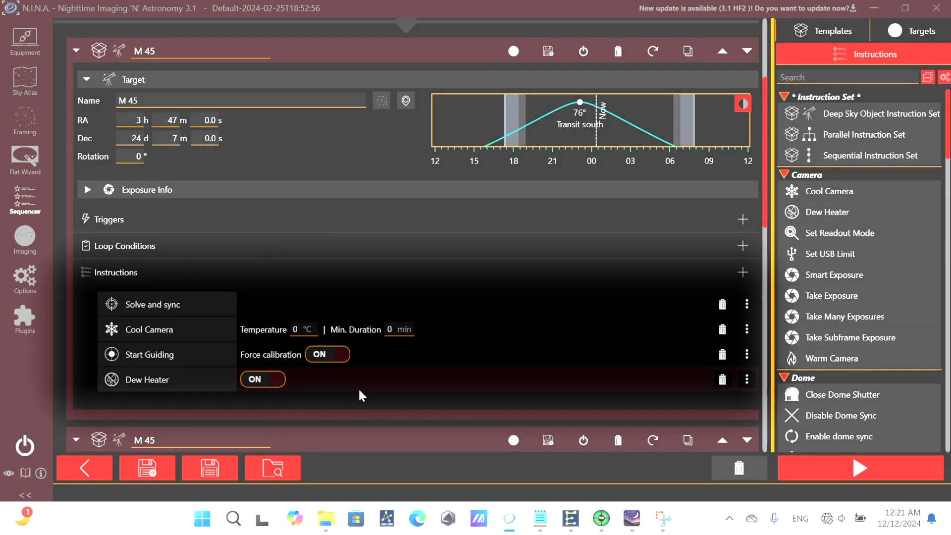
pyautogui.moveTo(357, 396)
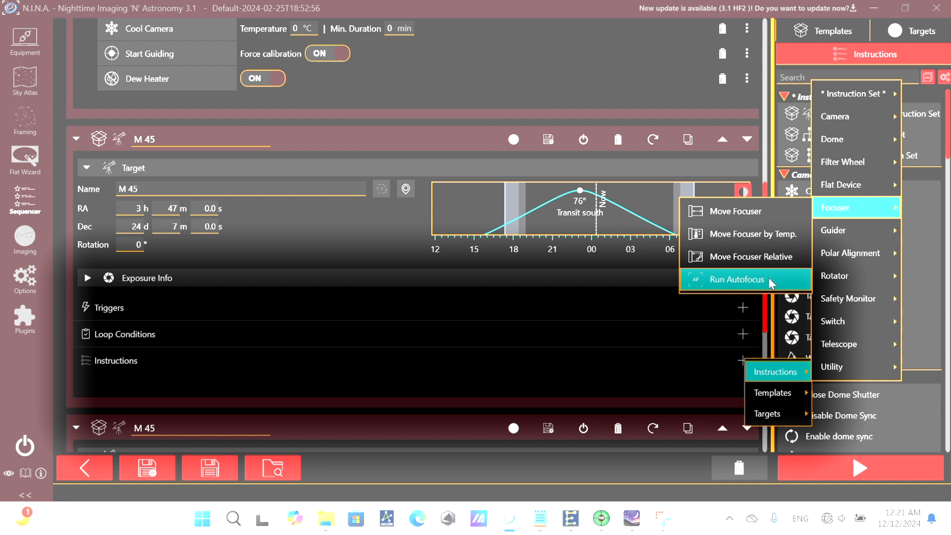
pyautogui.click(735, 280)
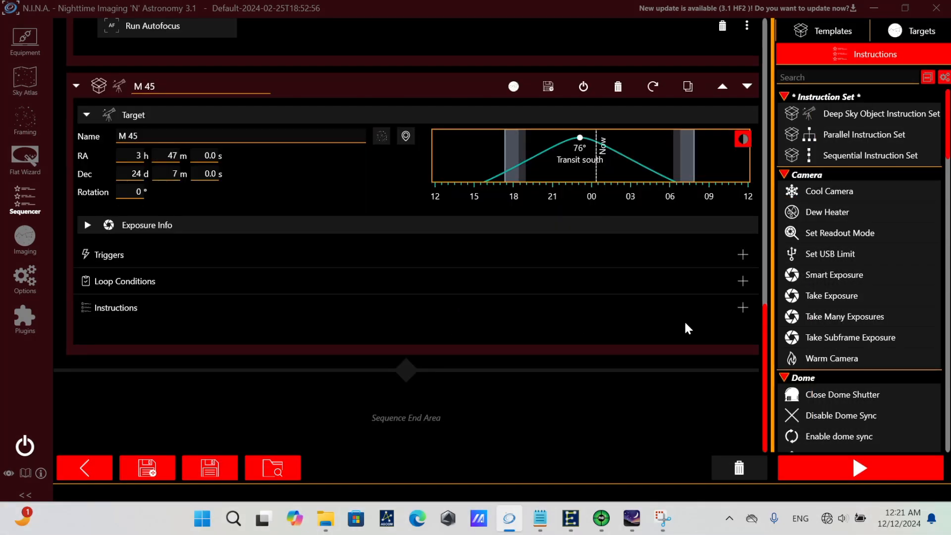
# Add a Switch Filter step followed by a 5 s Take Subframe Exposure step to the loop
pyautogui.click(743, 281)
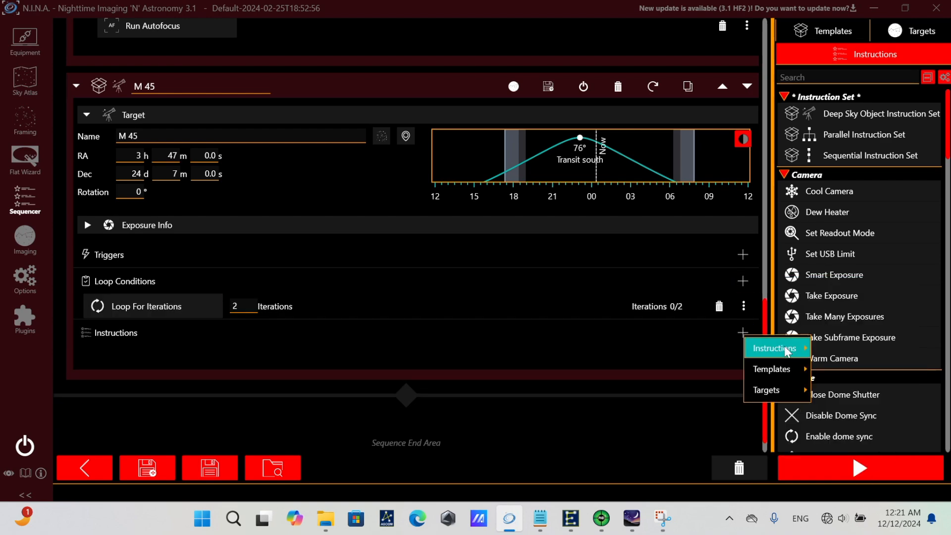
pyautogui.click(774, 348)
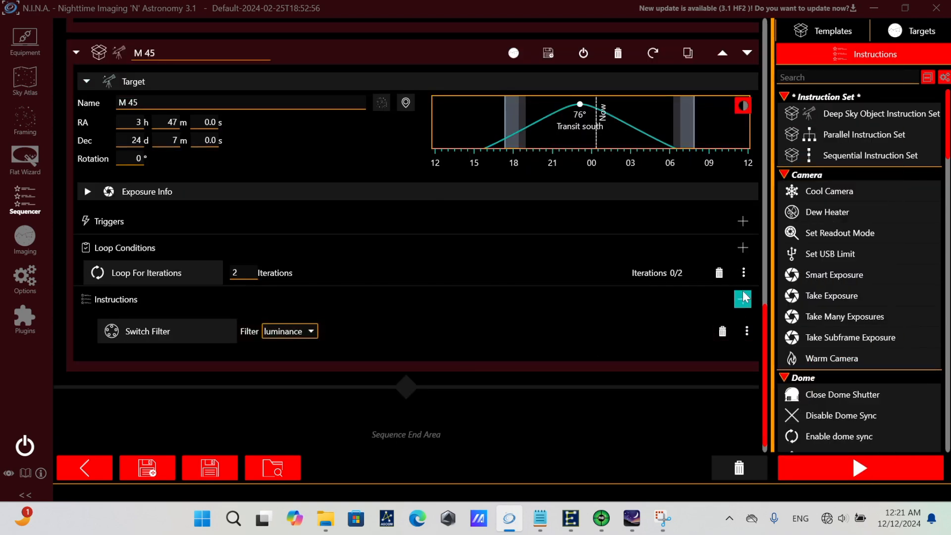
pyautogui.click(742, 300)
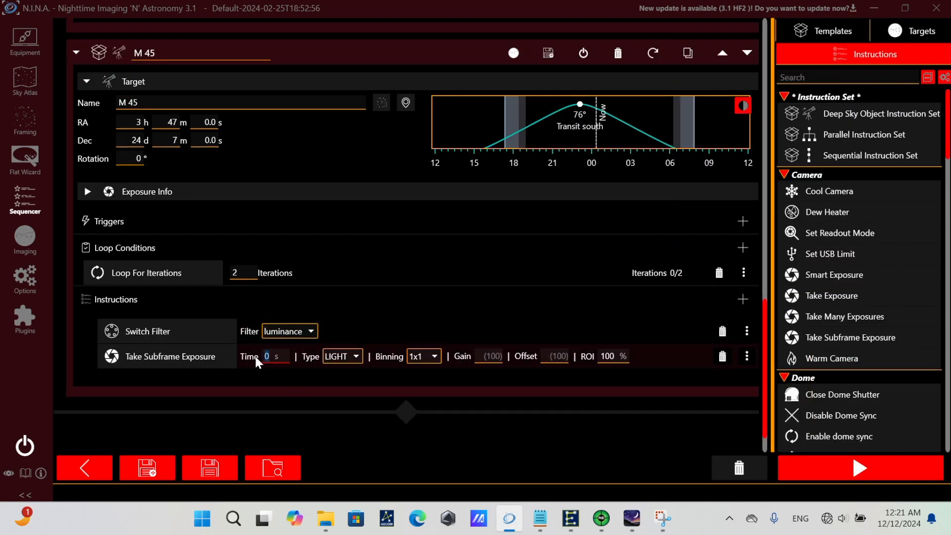
pyautogui.write('5')
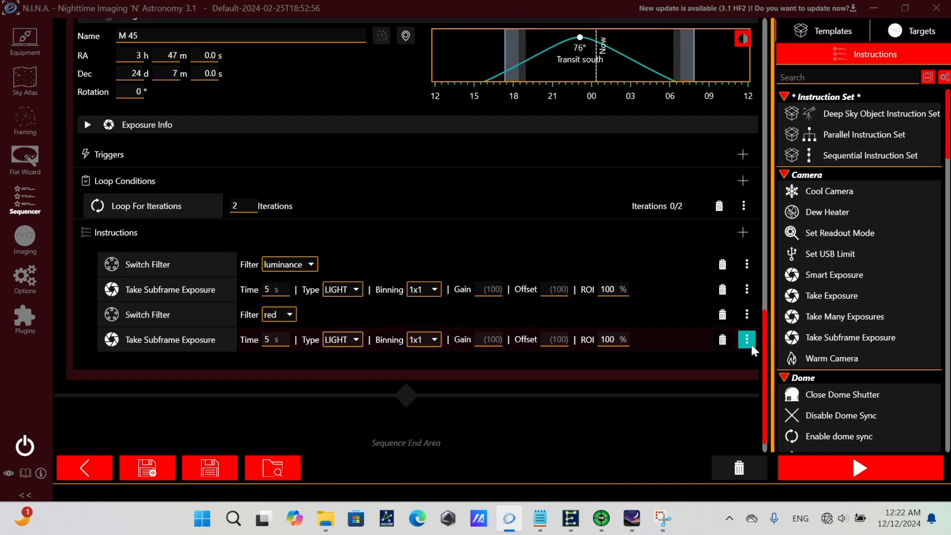
pyautogui.click(747, 339)
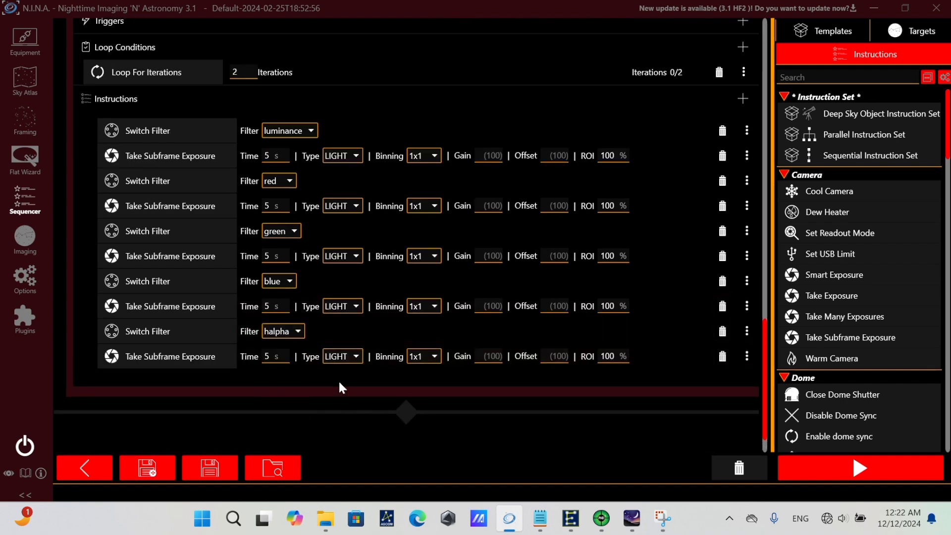
# Assign the remaining filter switches (through oxygen and sulphur) and start running the sequence
pyautogui.click(283, 314)
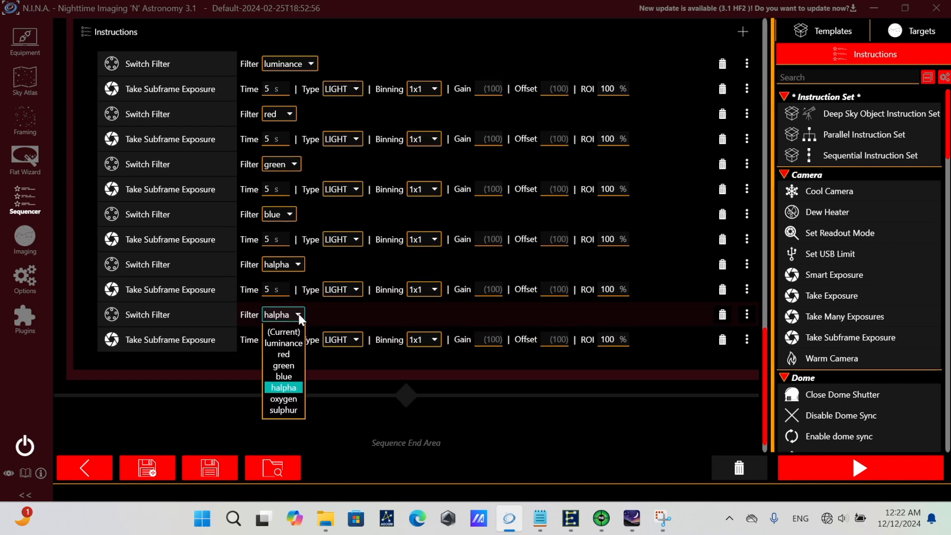
pyautogui.click(282, 399)
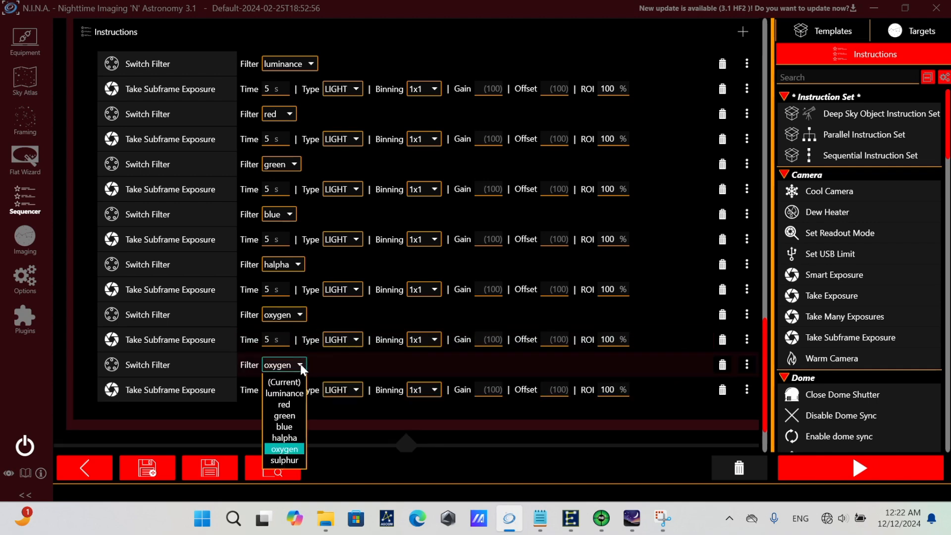
pyautogui.click(284, 461)
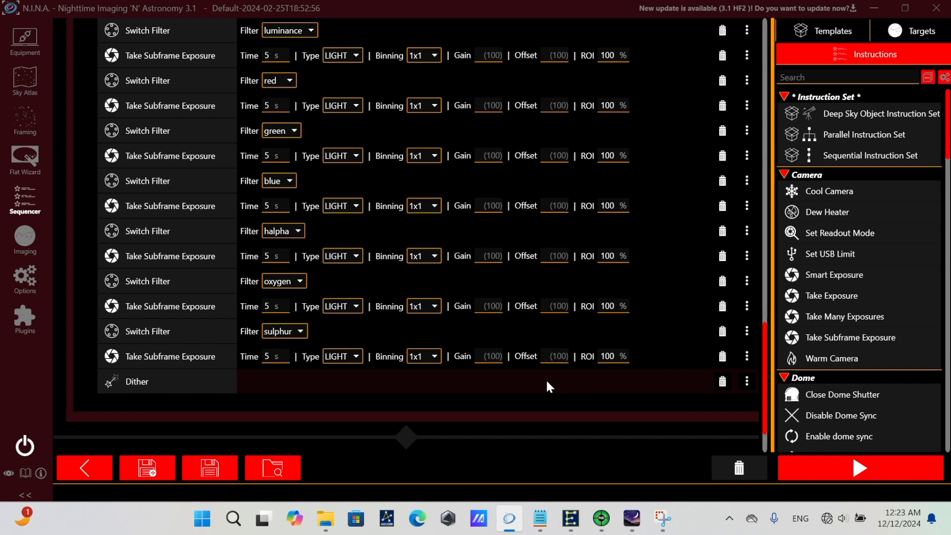
pyautogui.click(24, 237)
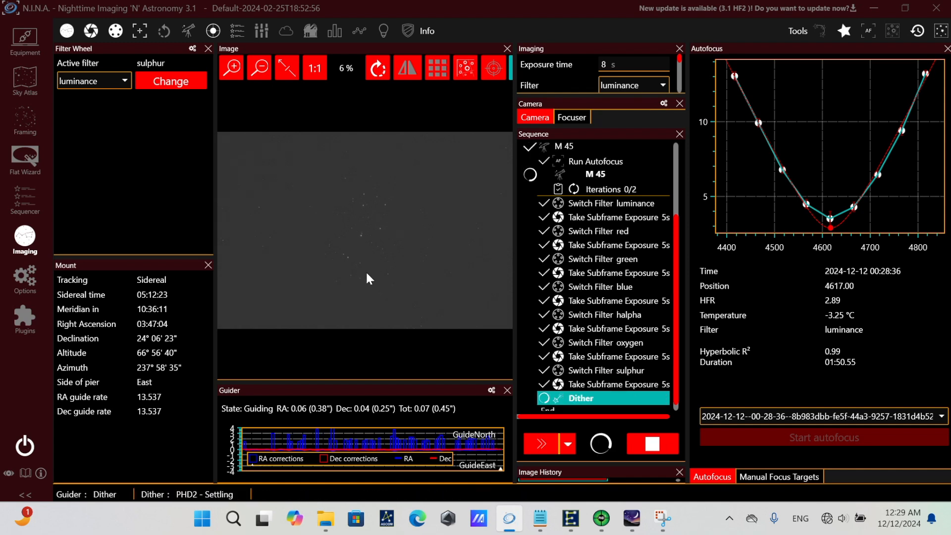
pyautogui.moveTo(365, 275)
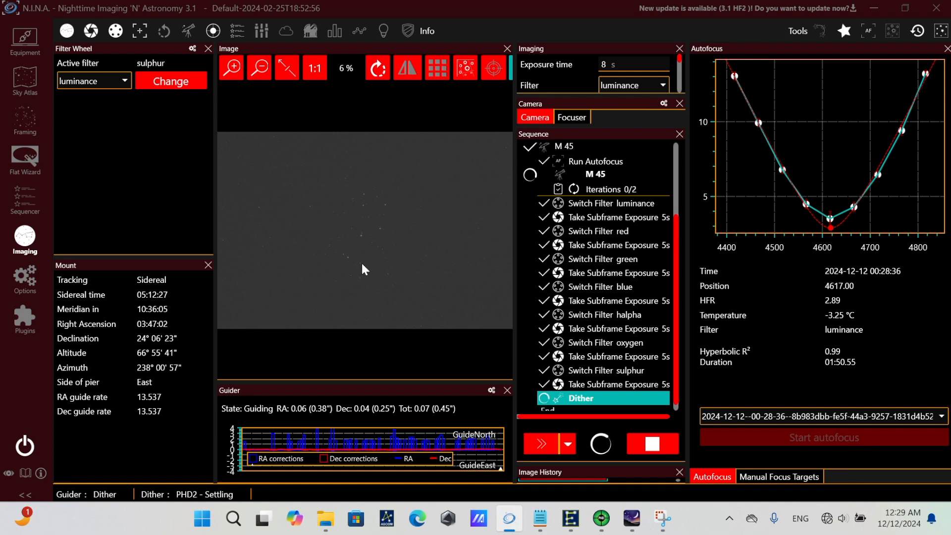
pyautogui.moveTo(363, 278)
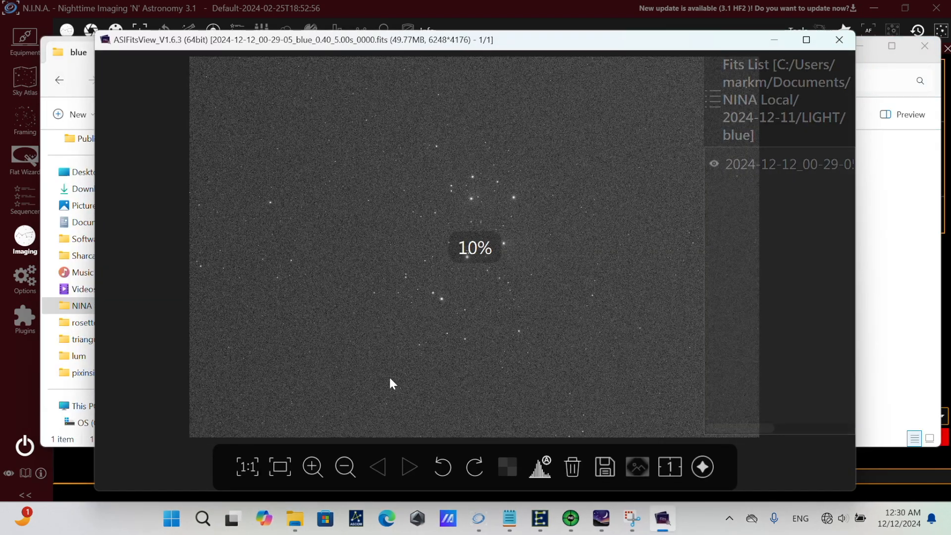
# Close the blue frame, view the green subframe and pan around the luminance frame
pyautogui.click(312, 467)
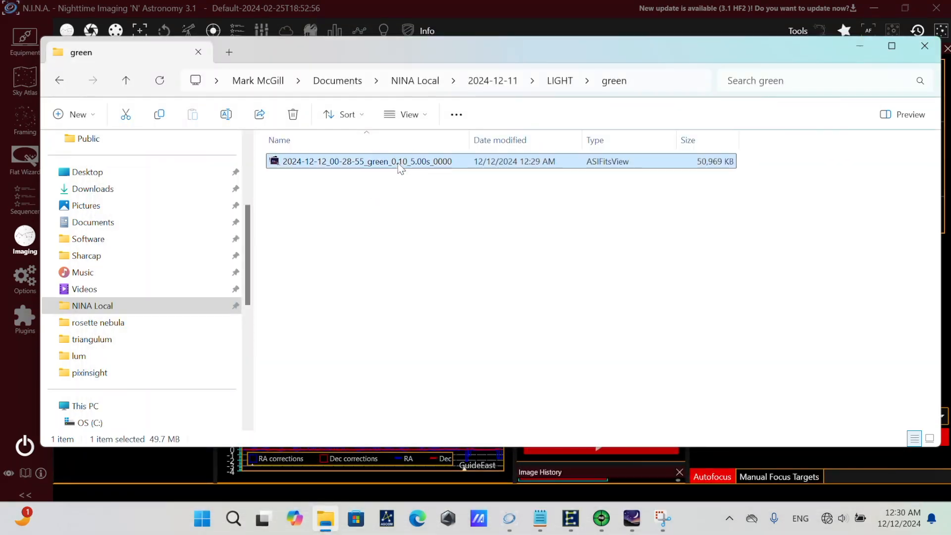
pyautogui.doubleClick(366, 161)
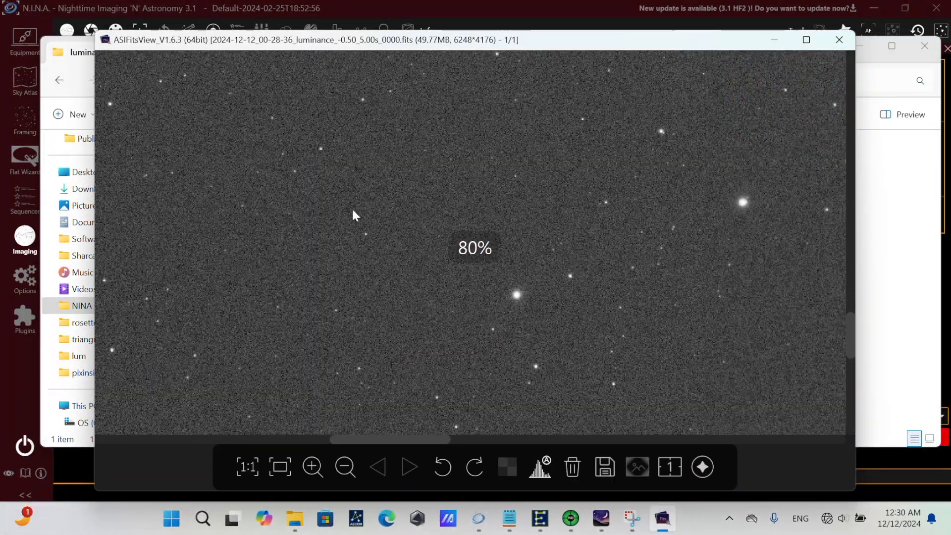
pyautogui.moveTo(355, 215); pyautogui.dragTo(264, 361)
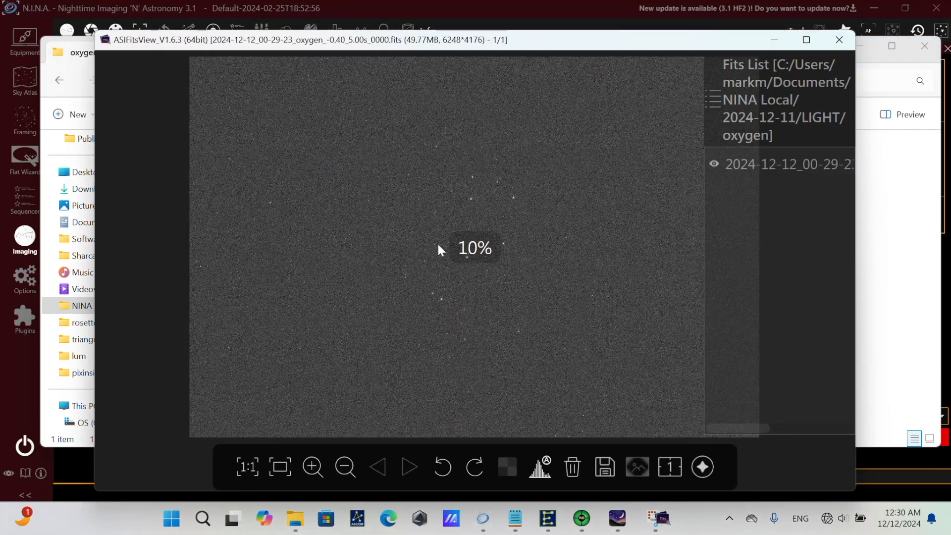
# Move on to the sulphur frame and magnify it to inspect its stars
pyautogui.click(312, 467)
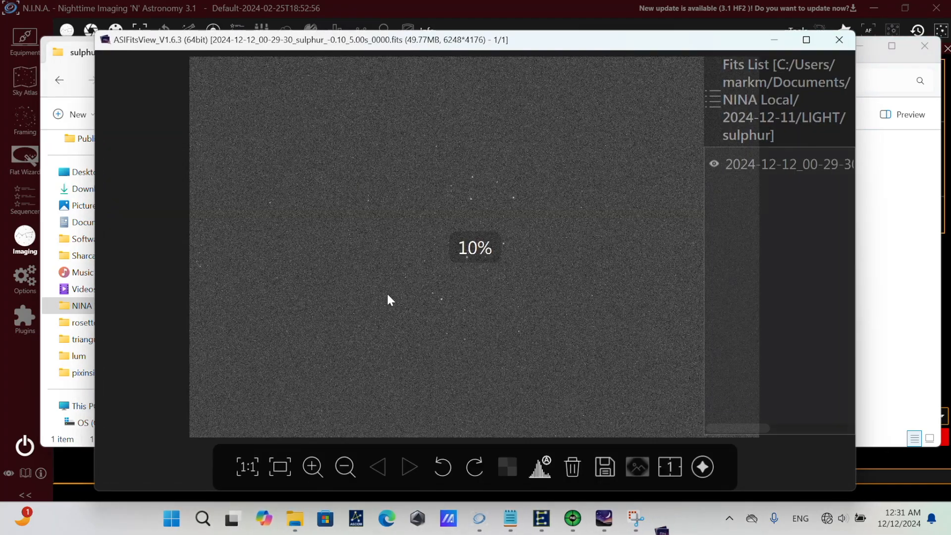
pyautogui.click(312, 467)
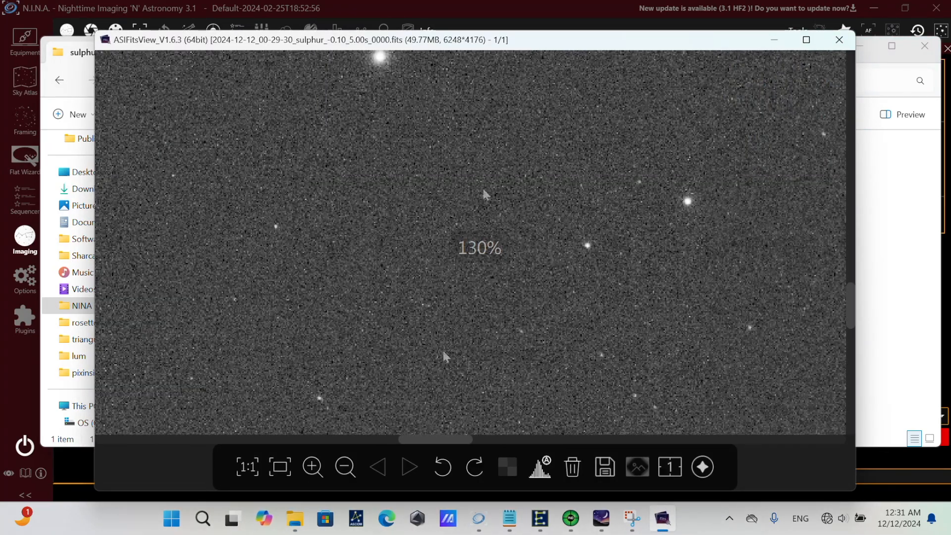